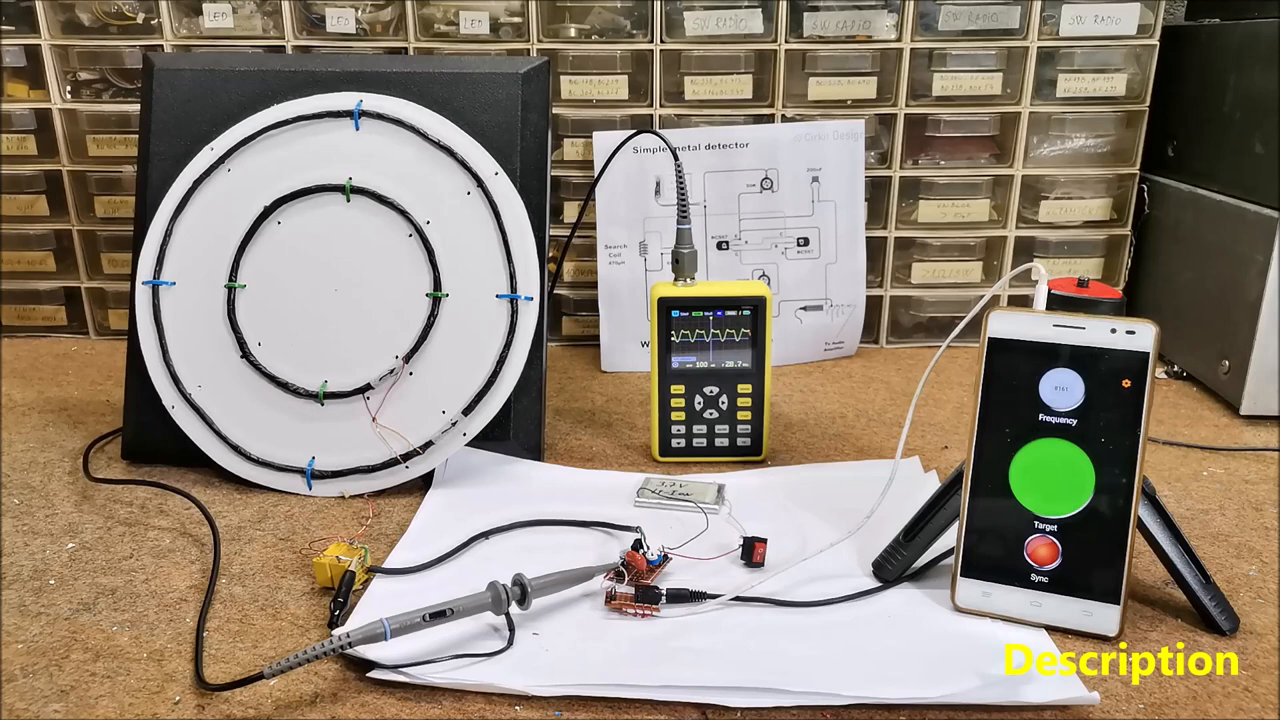
click(1056, 390)
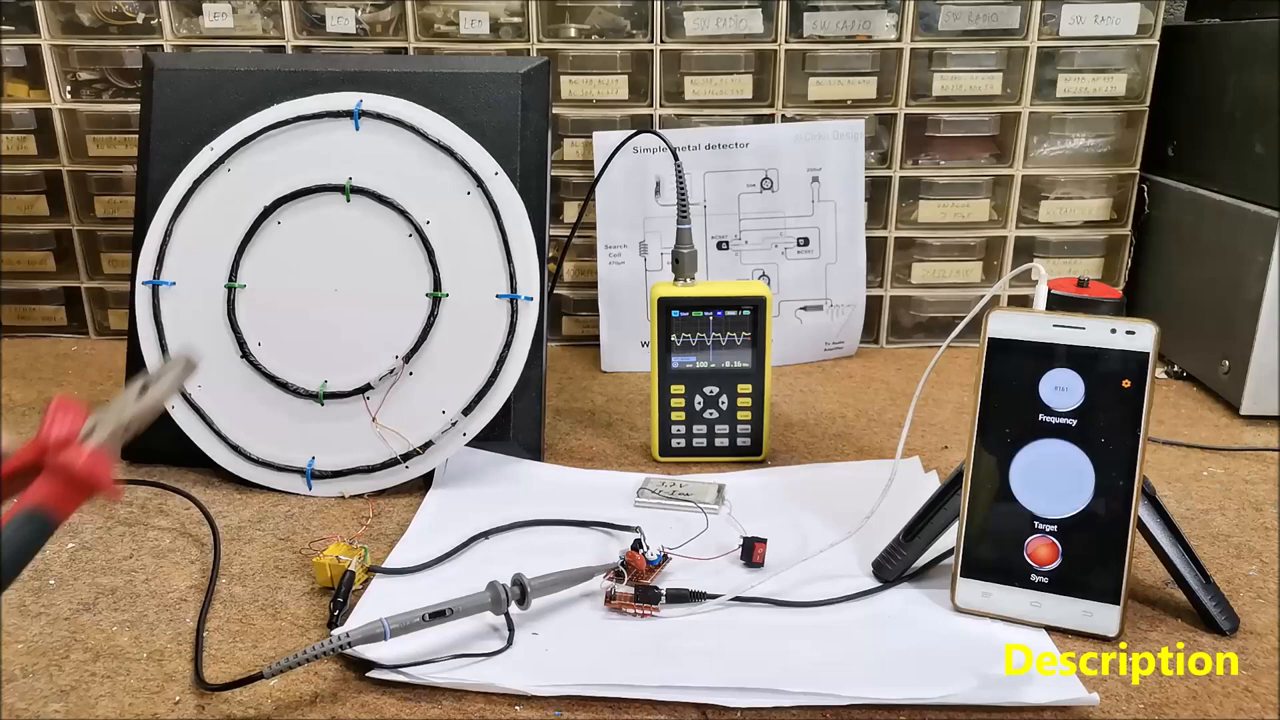
click(1046, 486)
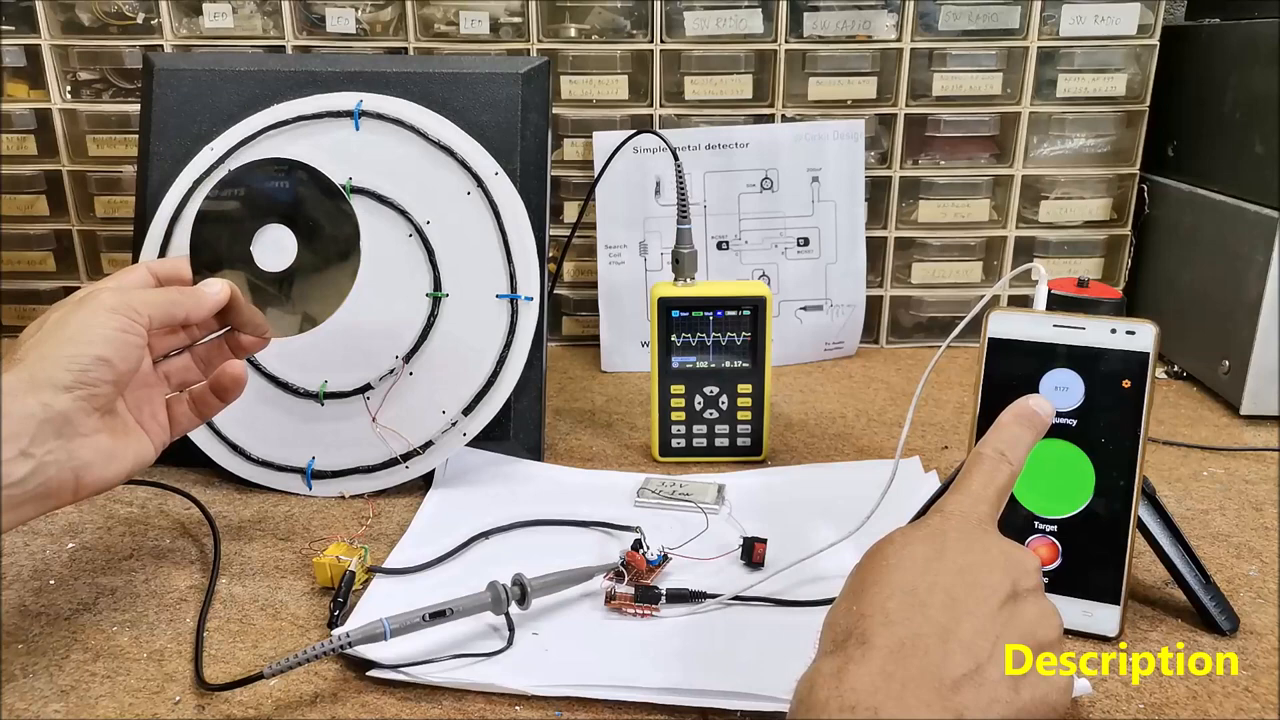